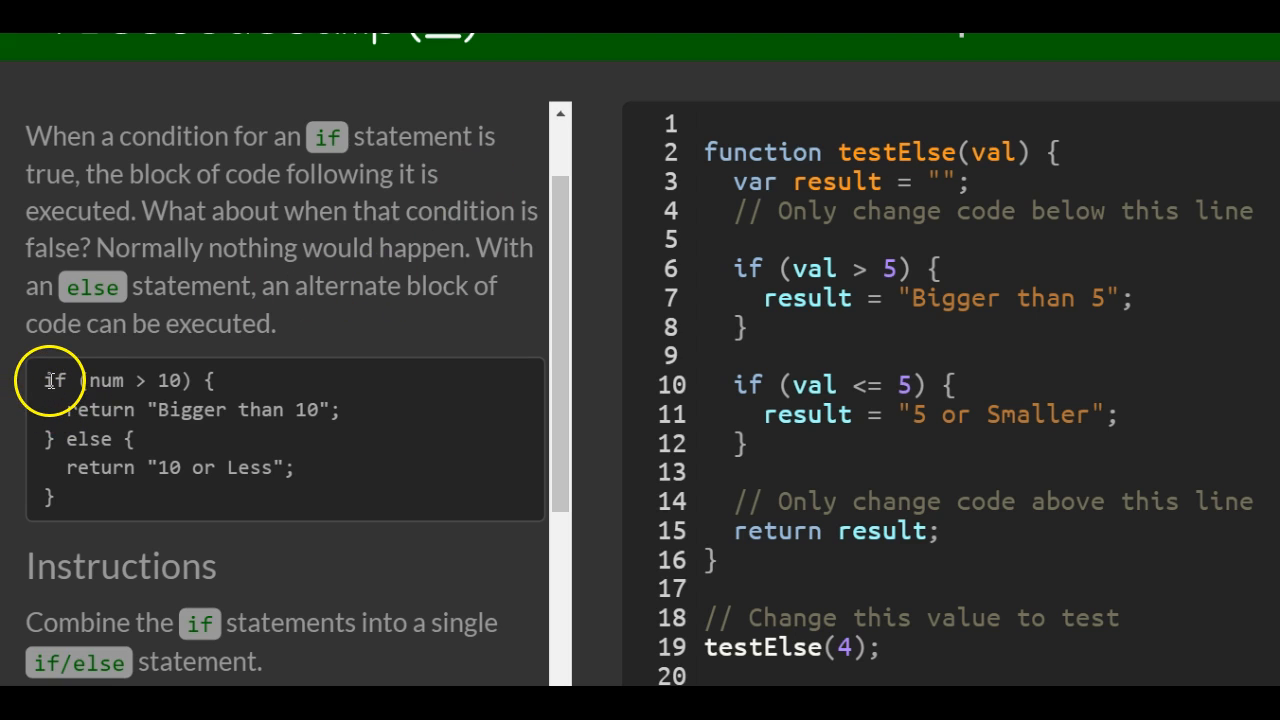
- Run the tests on the unchanged testElse code, showing the single-if and else failures
left_click_drag(43, 380, 185, 380)
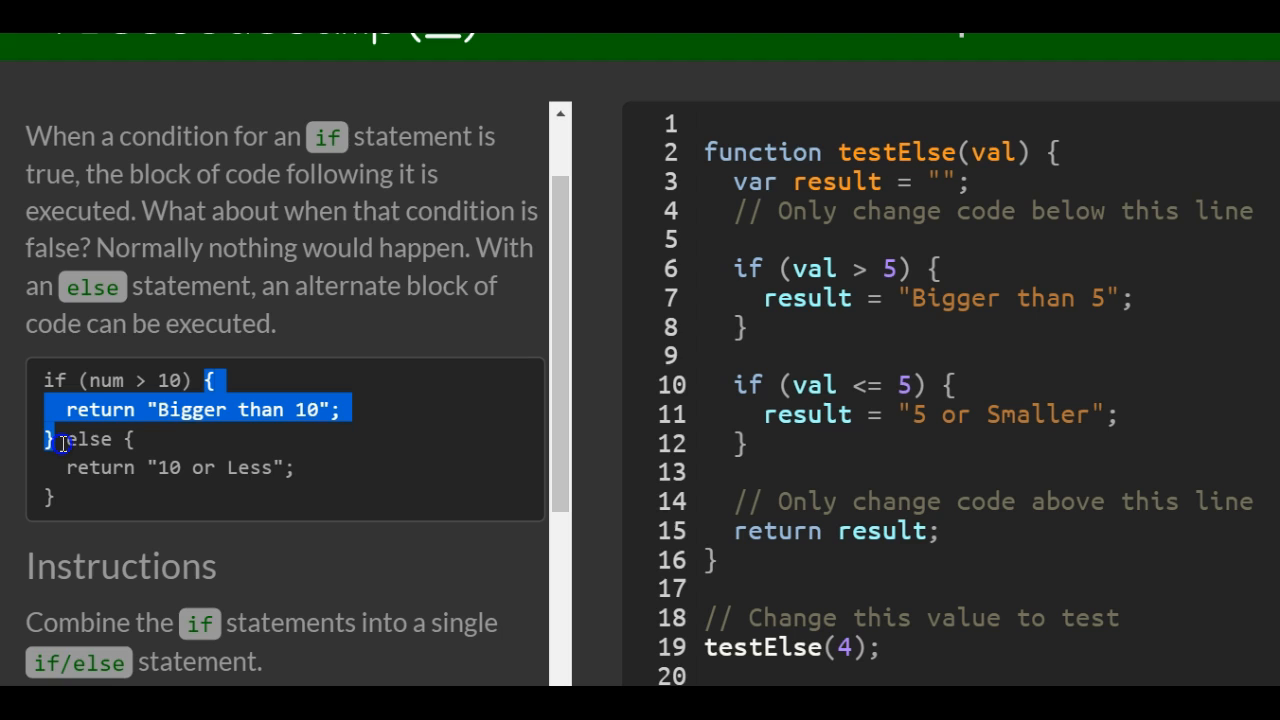
left_click(65, 442)
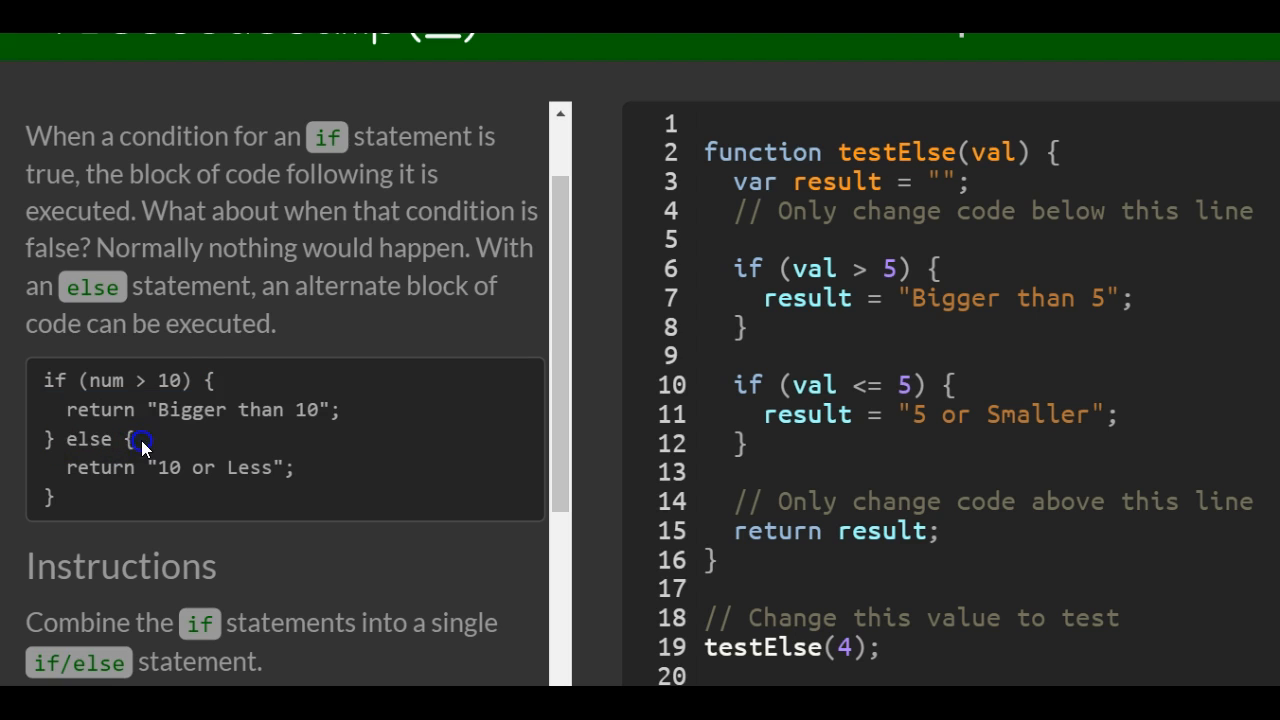
mouse_move(350, 470)
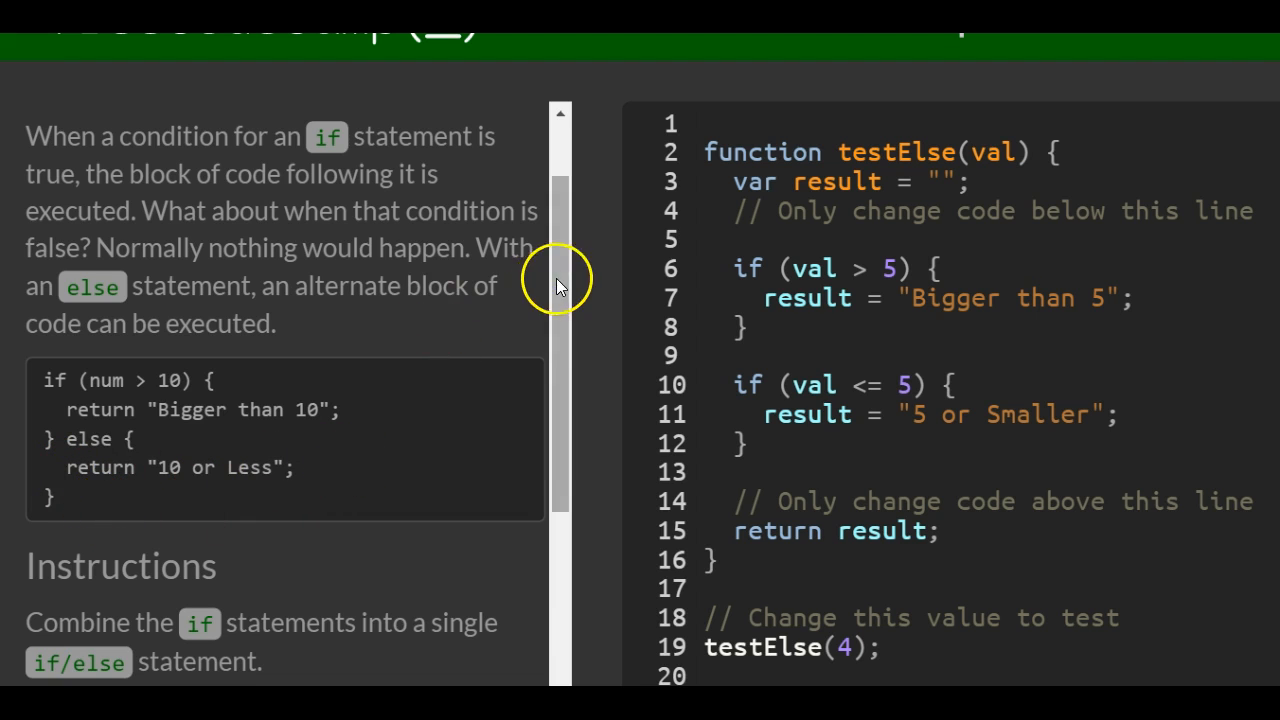
scroll("down", 3)
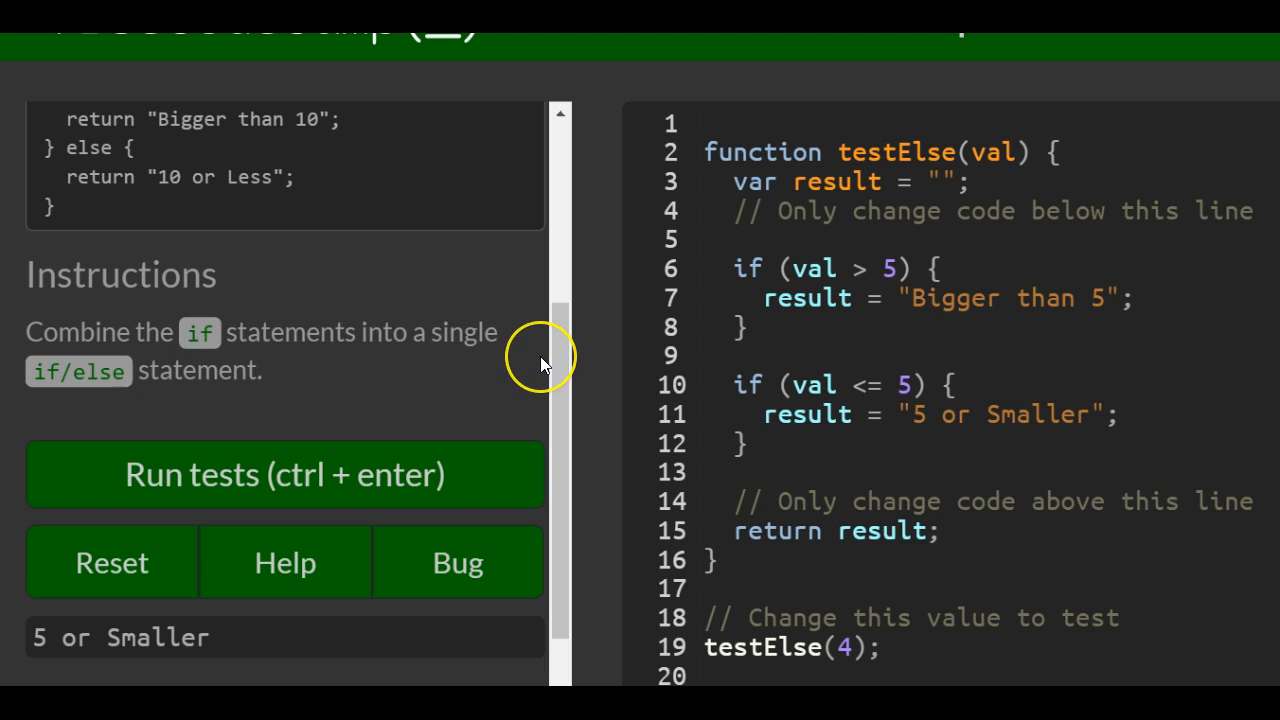
left_click(285, 474)
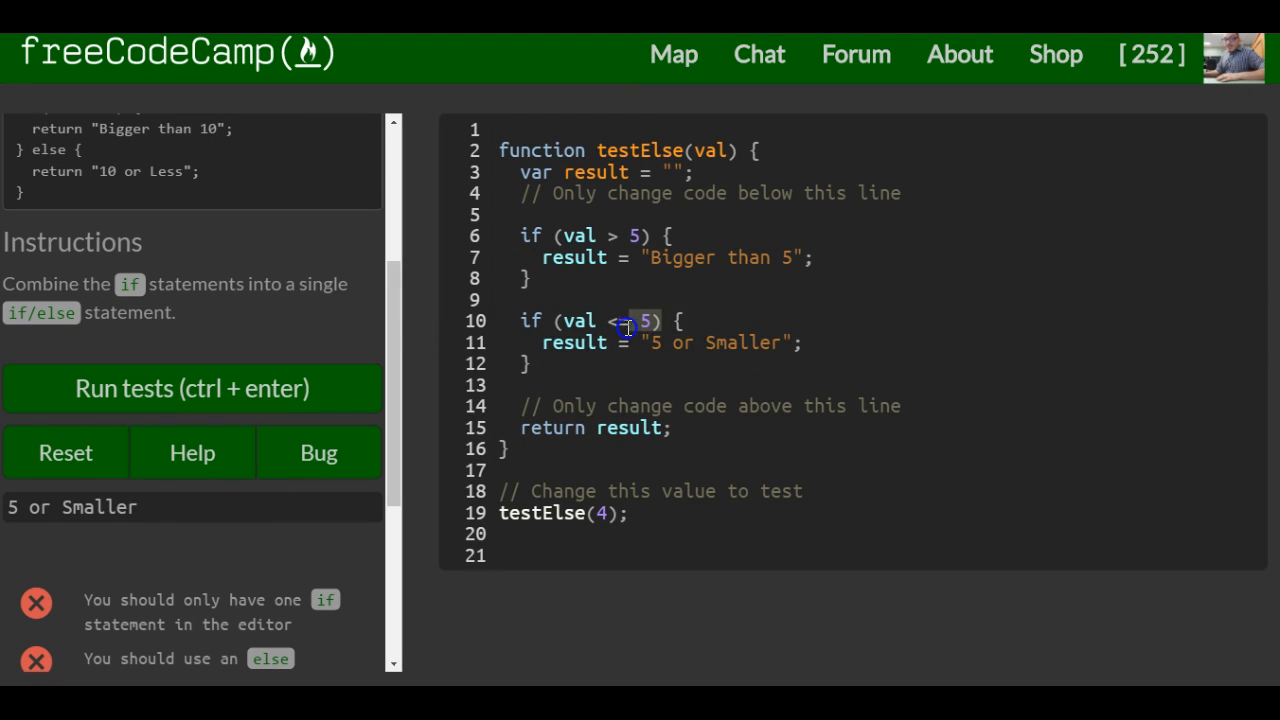
- Replace the 'if (val <= 5)' condition on line 10 with else
type("=")
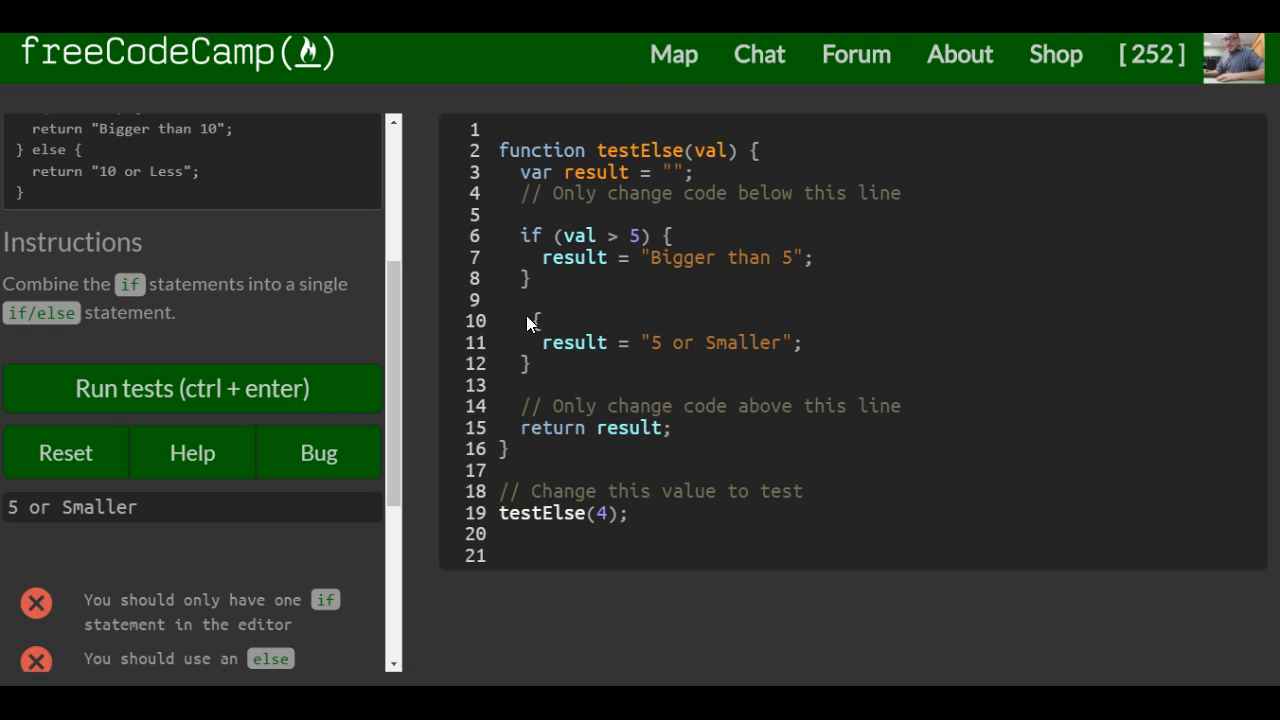
type("else")
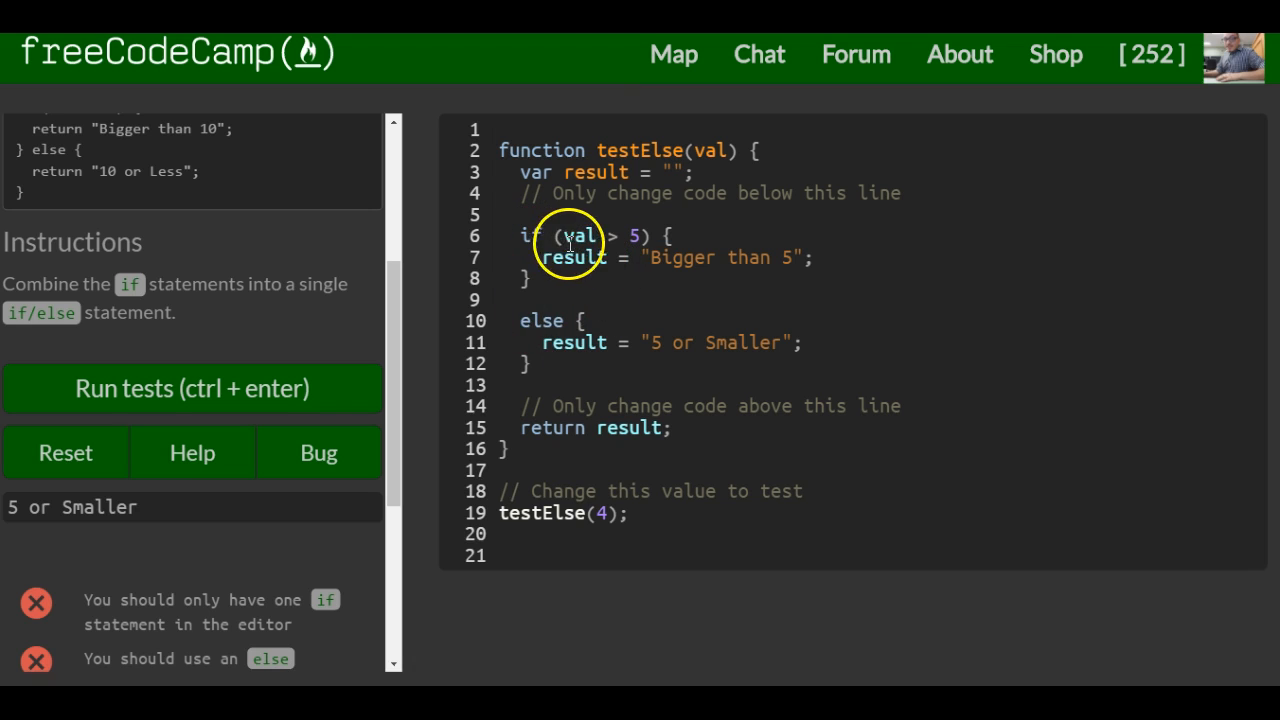
mouse_move(475, 395)
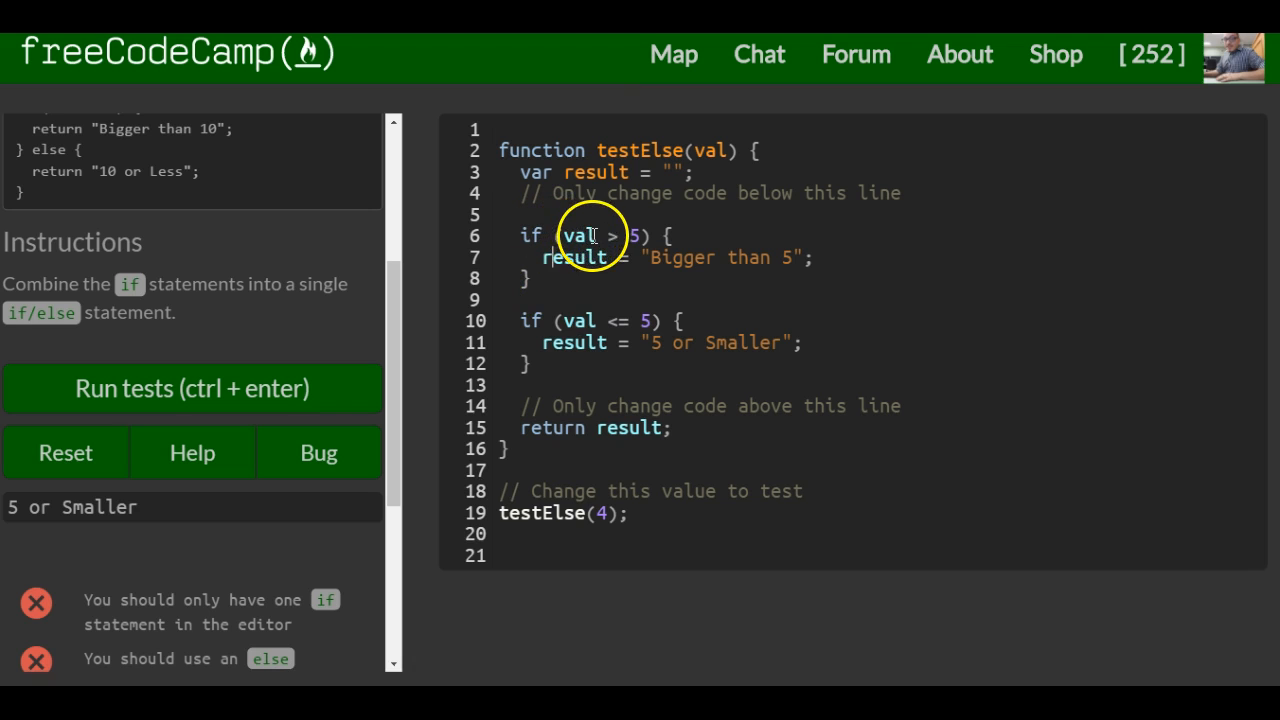
mouse_move(623, 301)
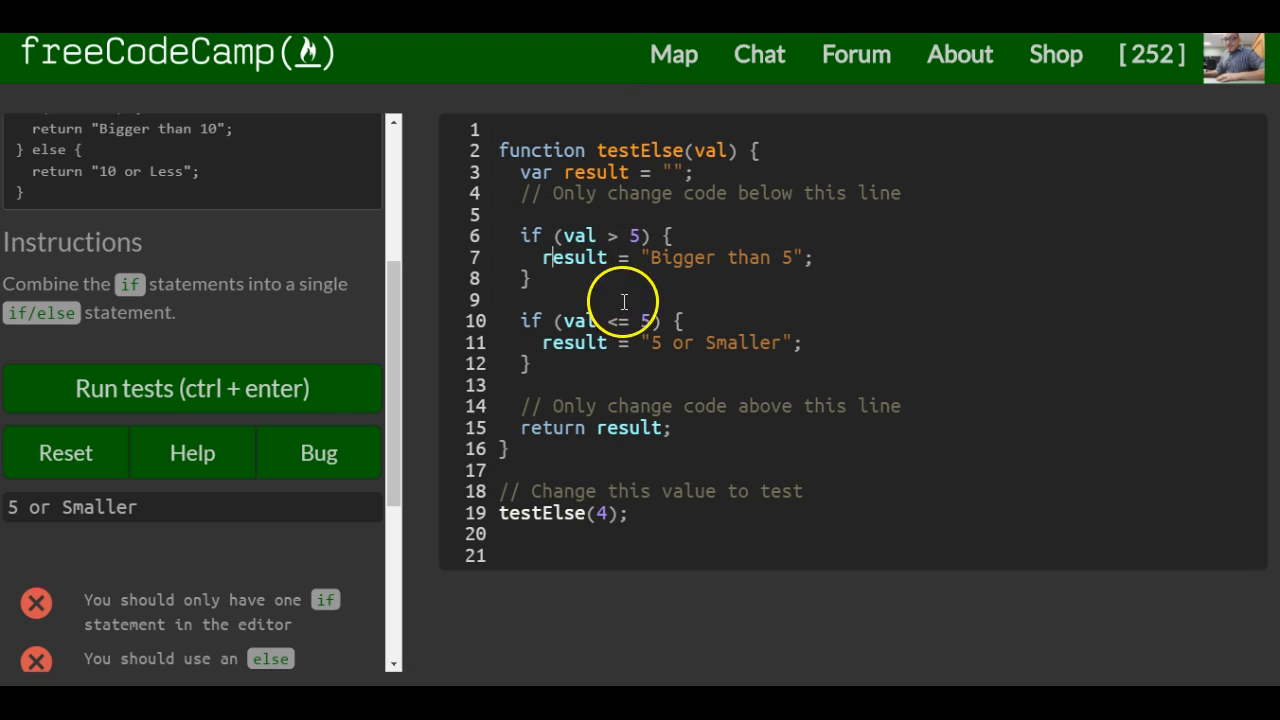
mouse_move(600, 257)
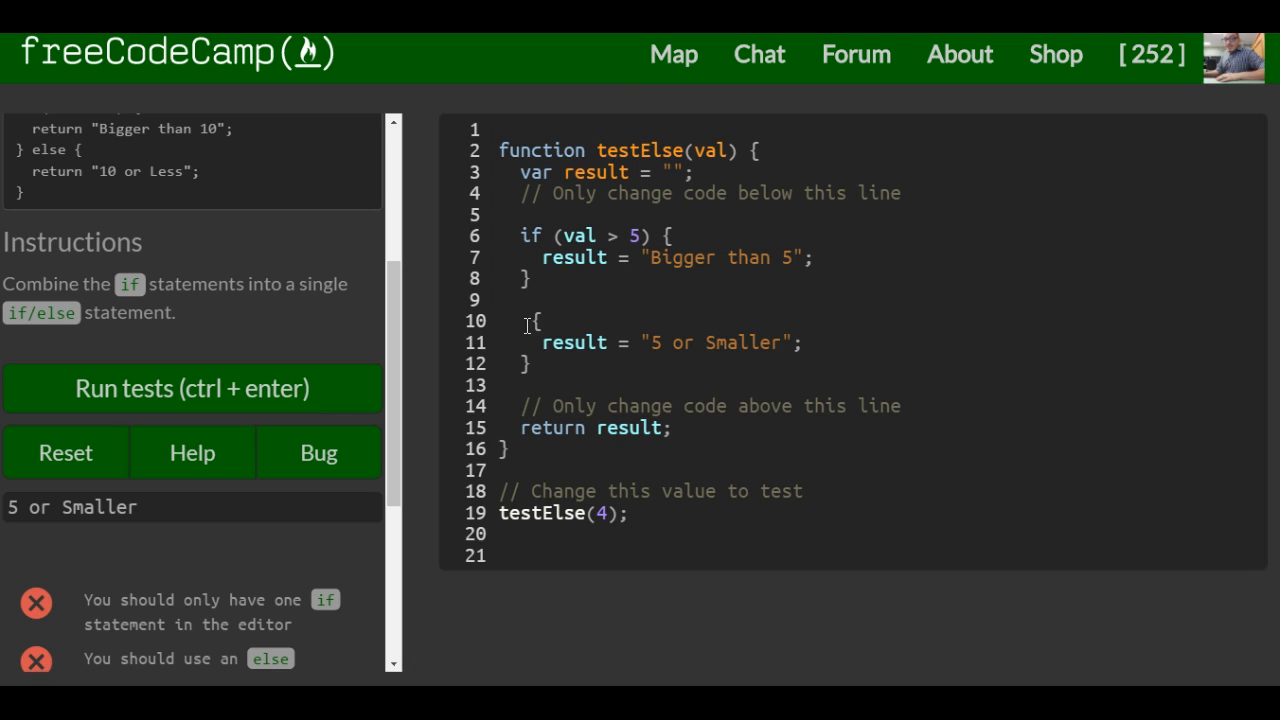
- Type else before the brace on line 10 to form a single if/else statement
type("else")
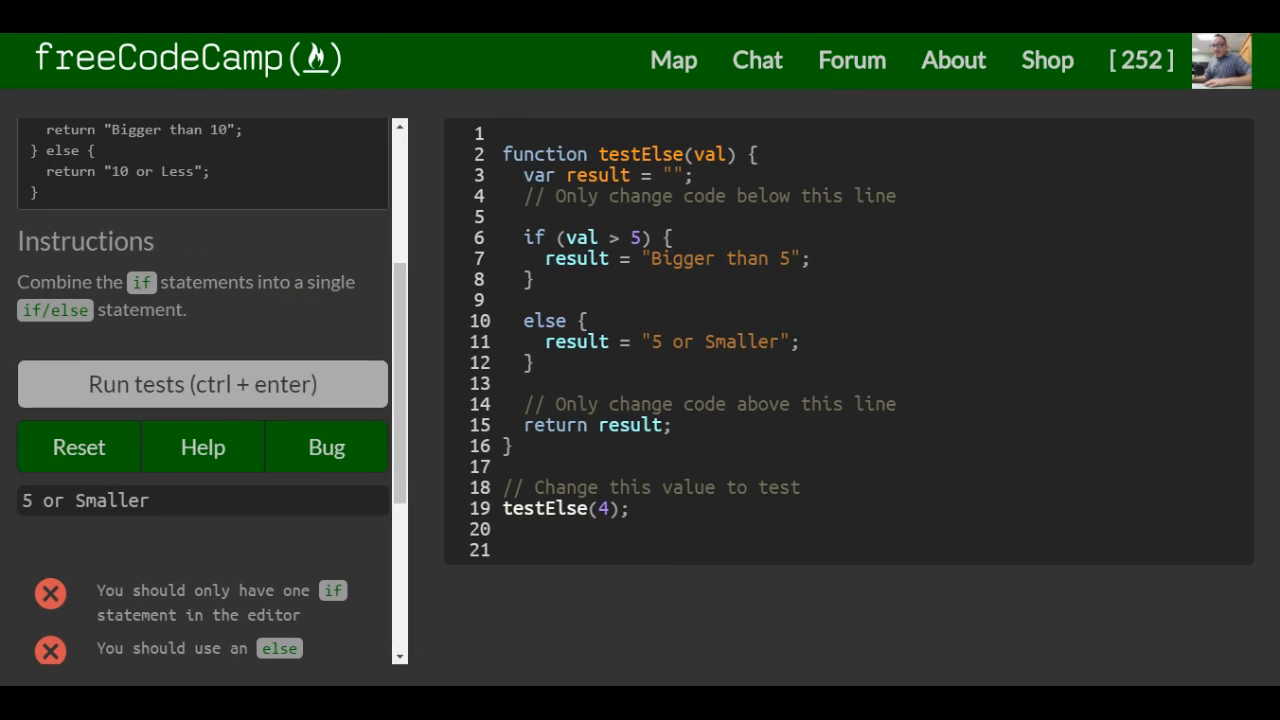
mouse_move(280, 385)
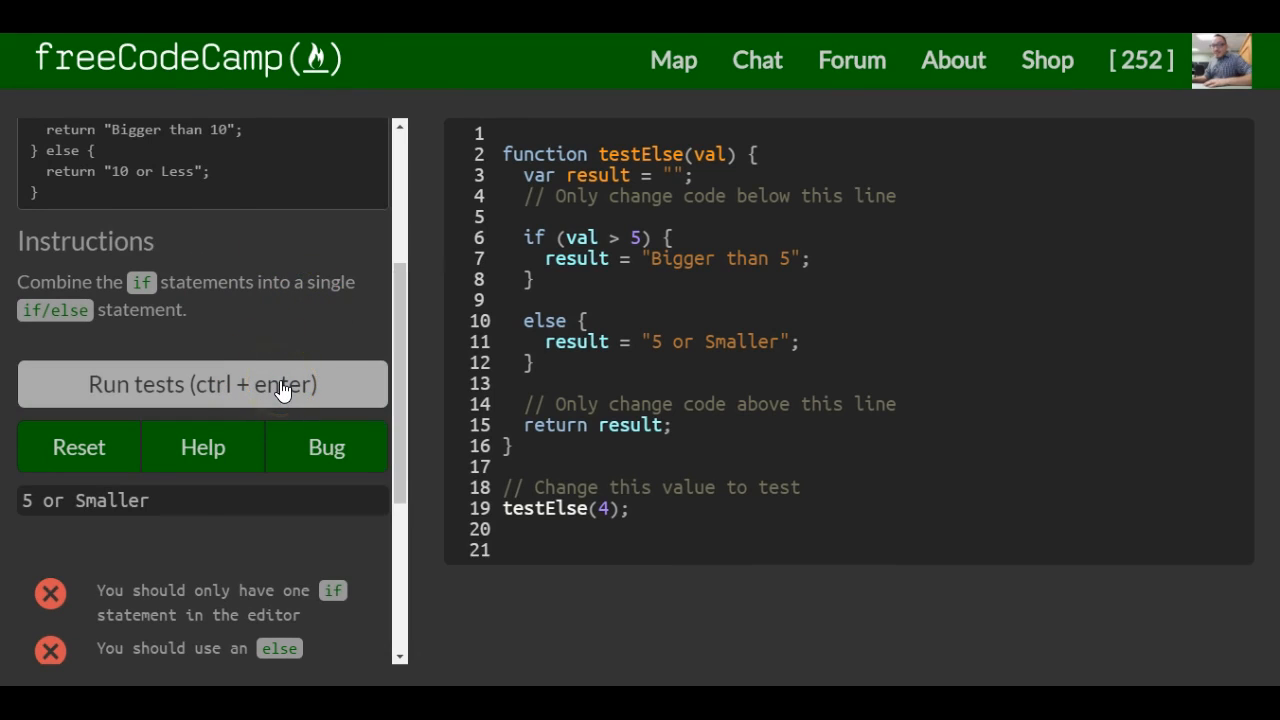